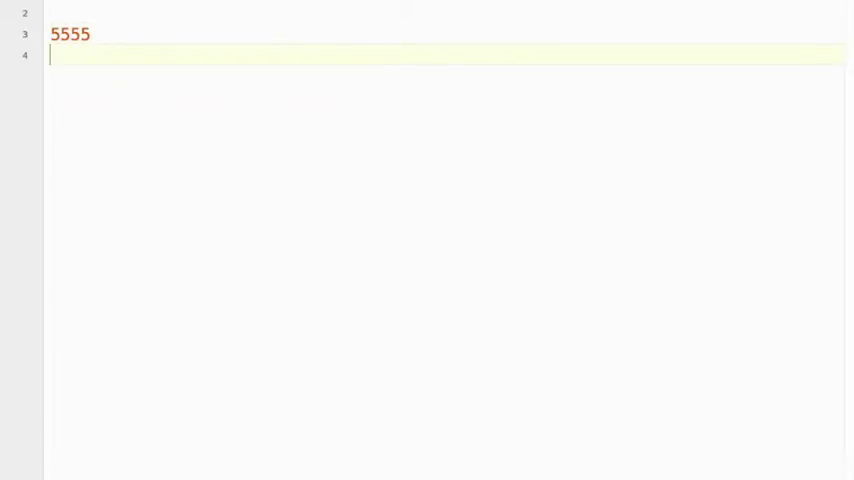
# Write sample guesses 5555, 4444, 1114 with symbol results such as <<<< and *>>* beneath them.
pyautogui.write('<<')
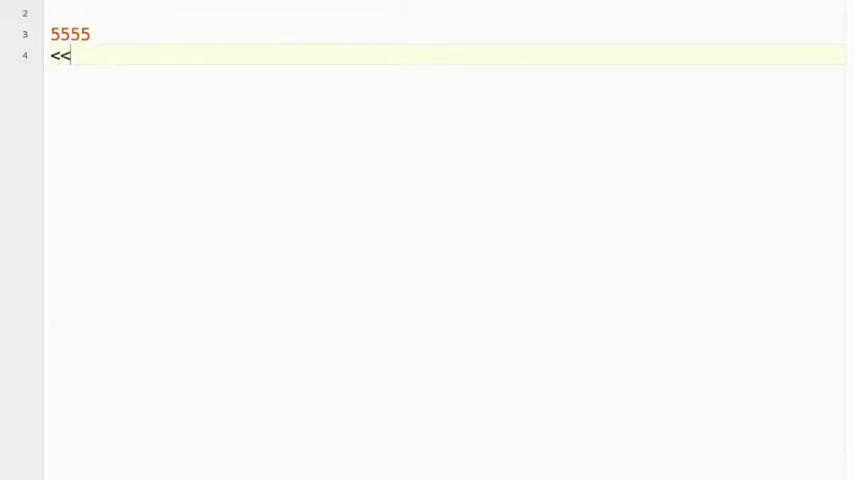
pyautogui.write('<<')
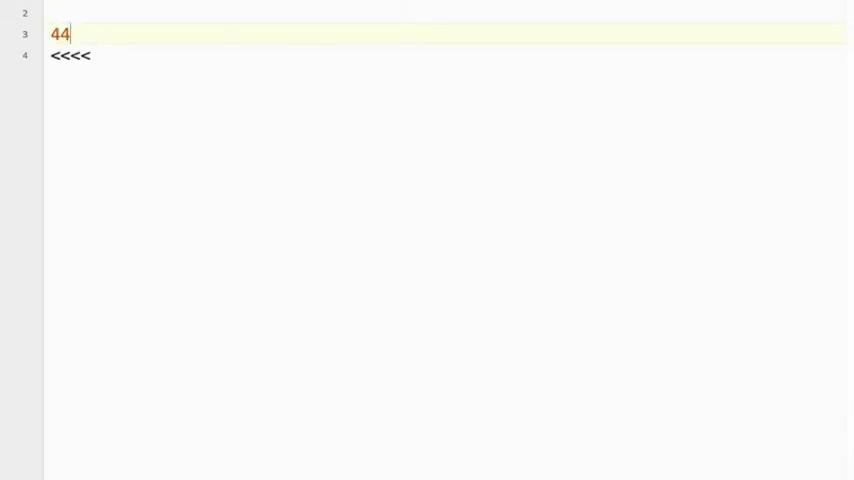
pyautogui.write('44')
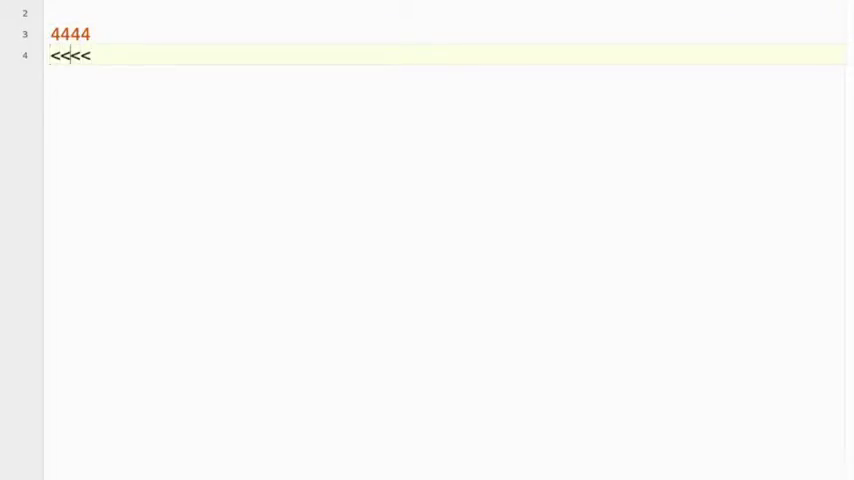
pyautogui.write('*')
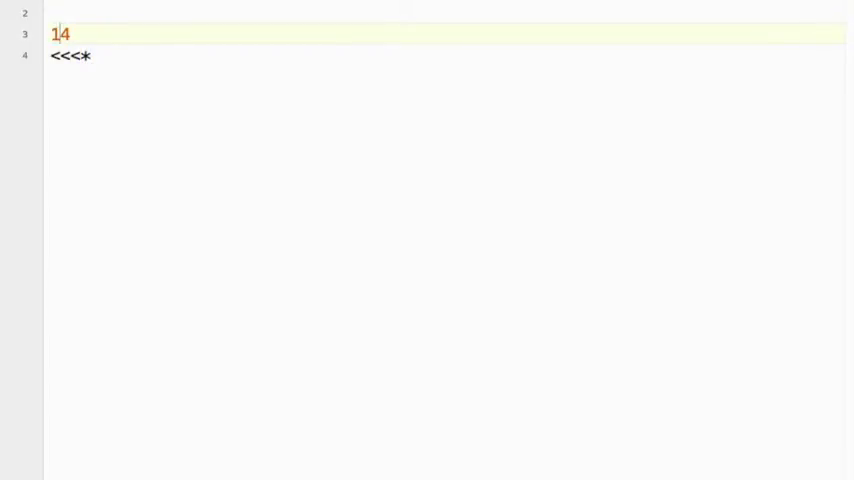
pyautogui.write('11')
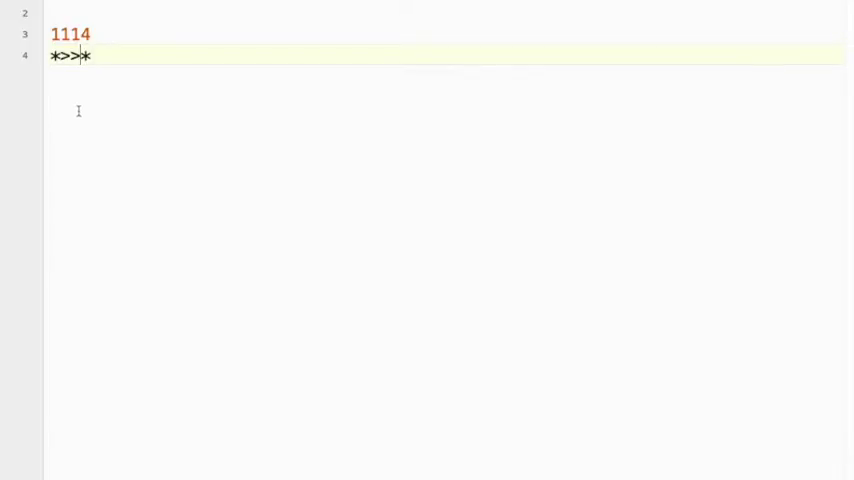
pyautogui.moveTo(68, 100)
pyautogui.write('na')
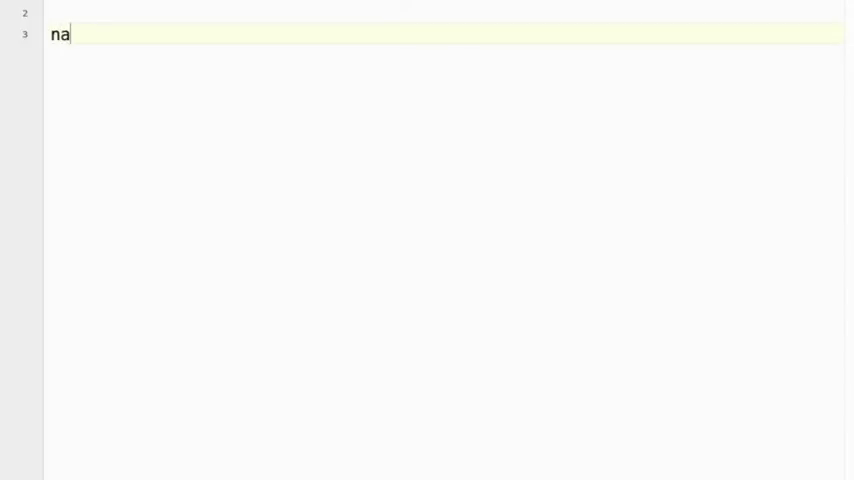
# Write print name[0] through print name[8] on separate lines and run the script.
pyautogui.write('me[0]')
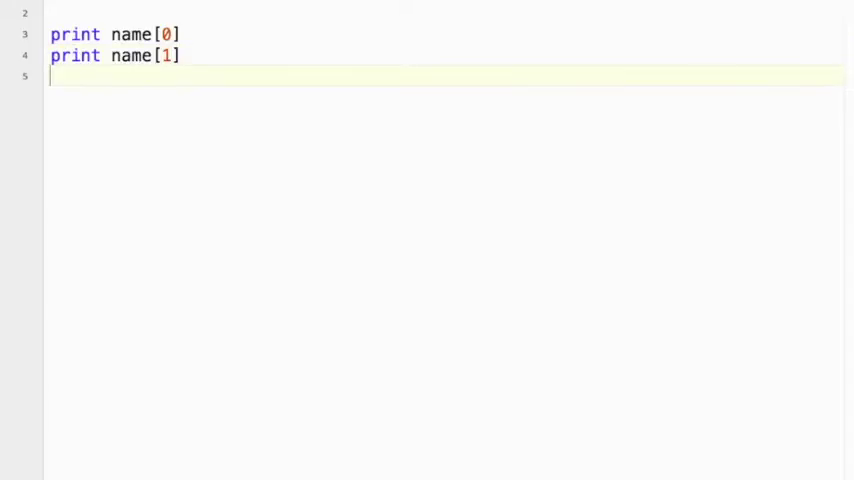
pyautogui.write('print name[]')
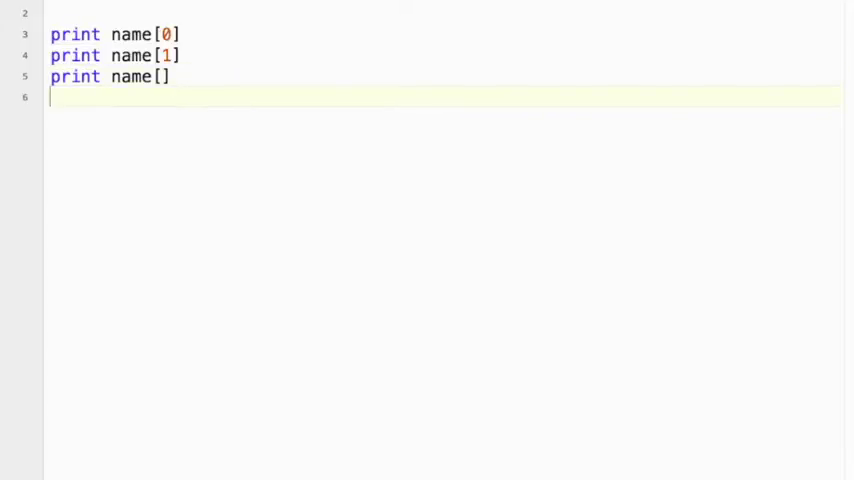
pyautogui.write('print name[]')
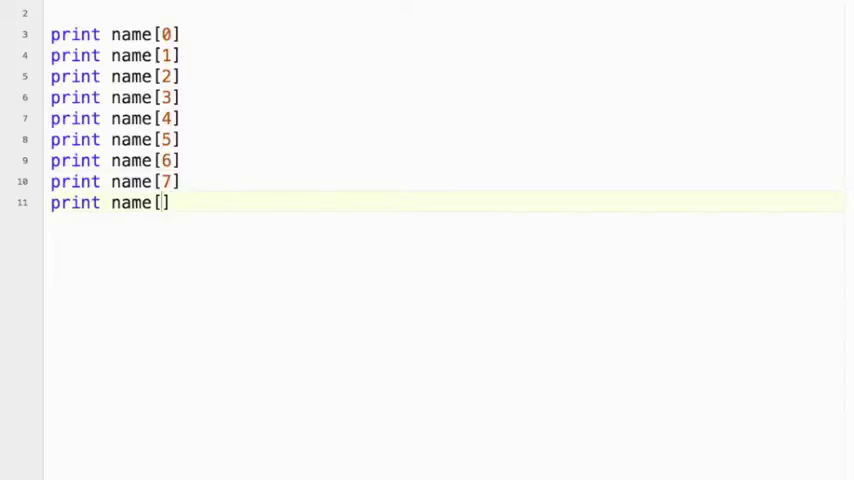
pyautogui.write('8')
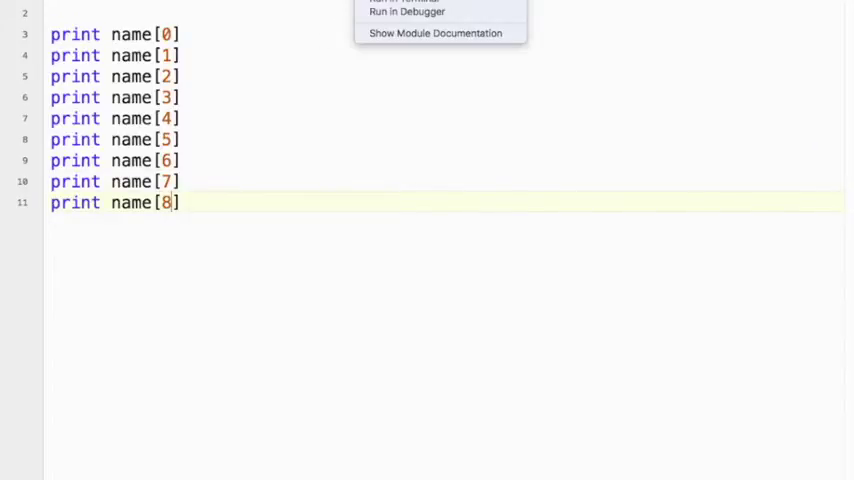
pyautogui.click(402, 4)
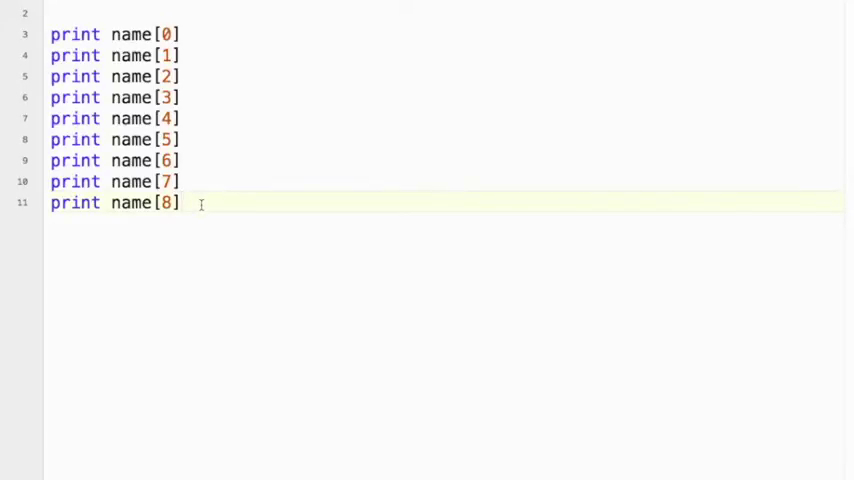
# Add for index in range(0, 9): with print name[index] and run the script.
pyautogui.press('enter')
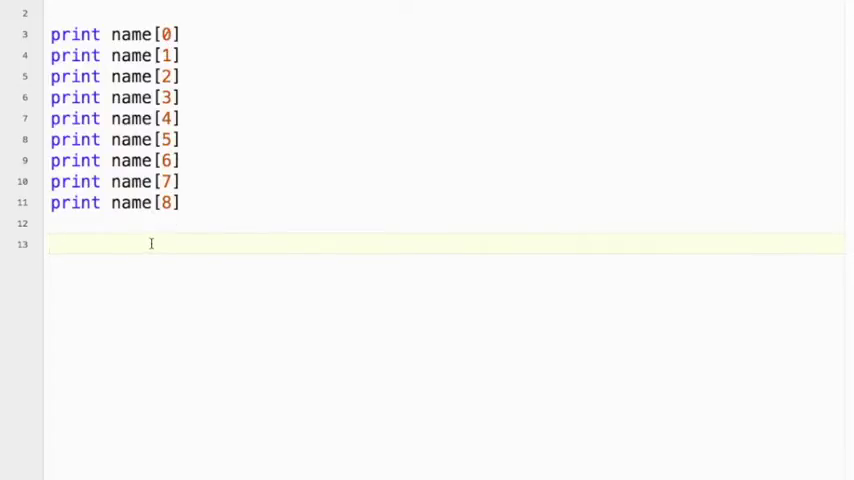
pyautogui.write('for index in range')
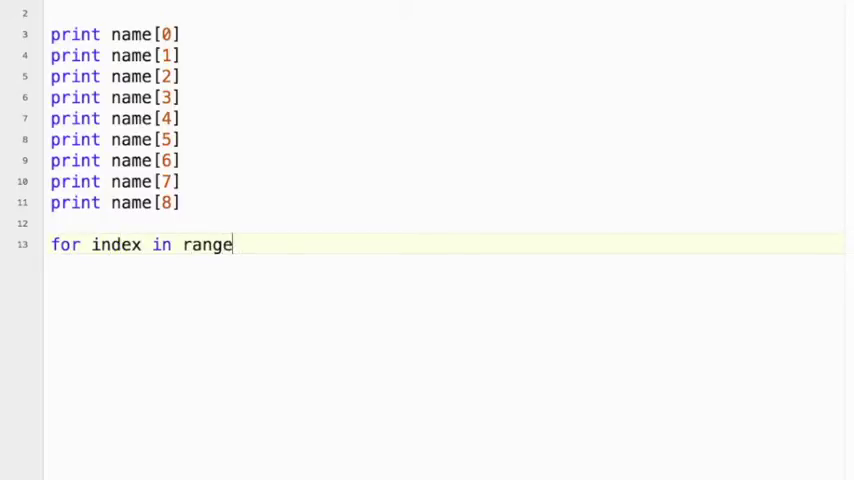
pyautogui.write('(0,')
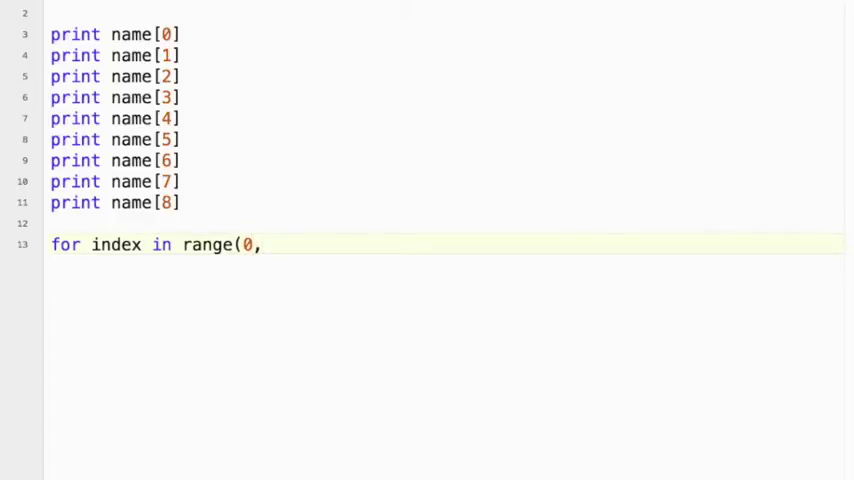
pyautogui.write('9)')
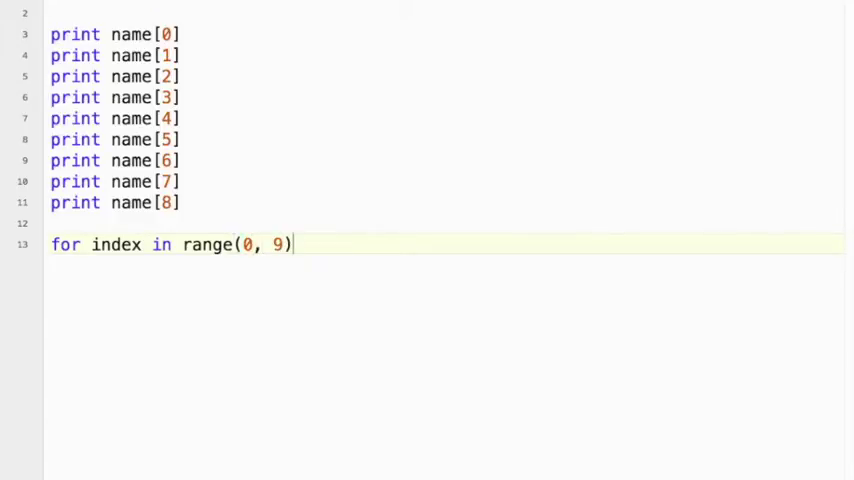
pyautogui.write(':')
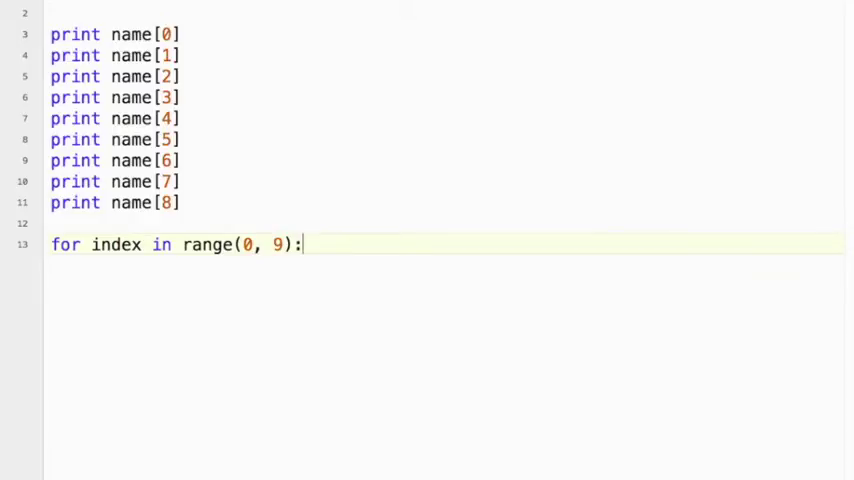
pyautogui.write('print nam')
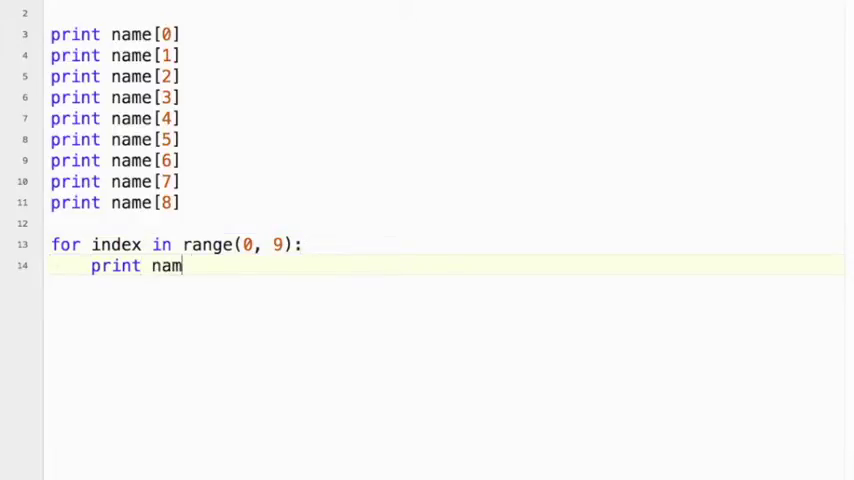
pyautogui.write('e[ind')
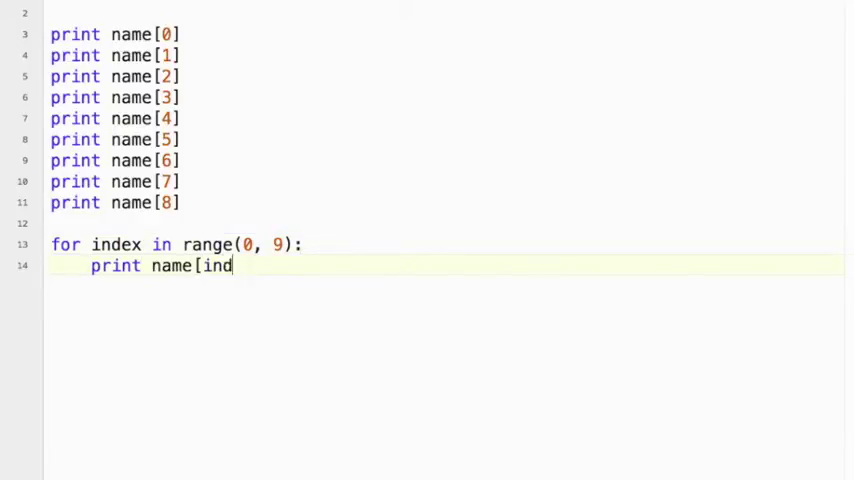
pyautogui.write('ex]')
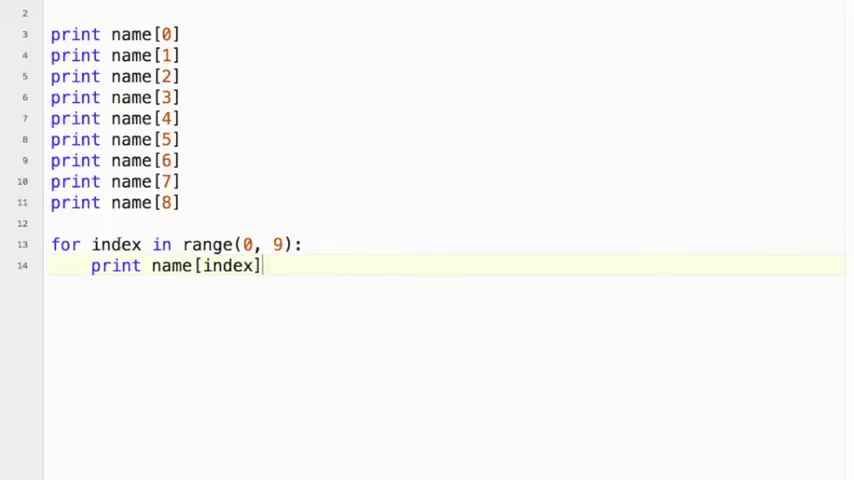
pyautogui.doubleClick(228, 264)
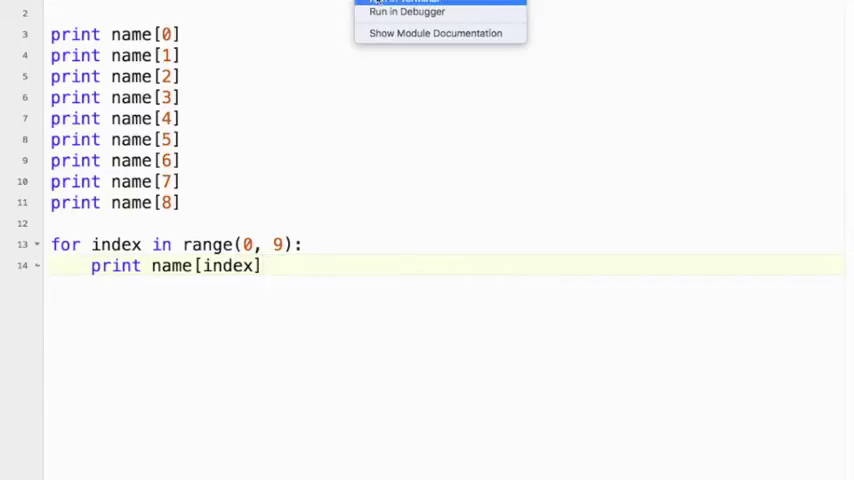
pyautogui.click(408, 4)
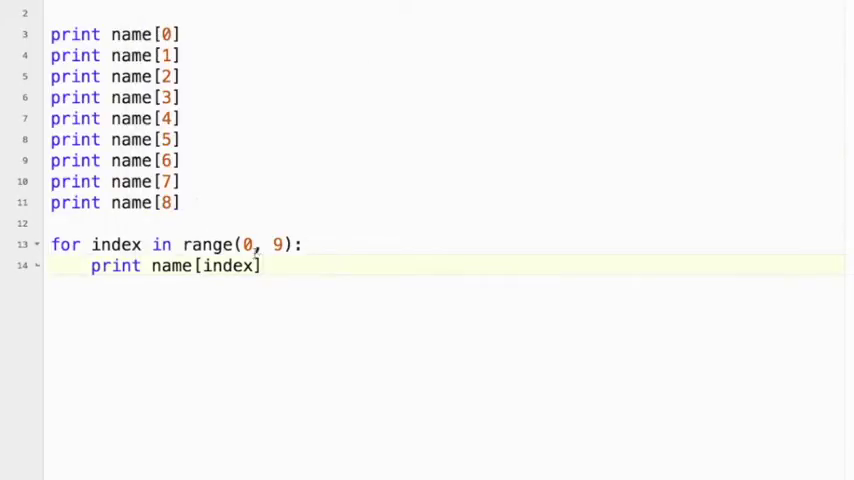
# Select the nine individual print lines and restore the loop's upper range to 9 after trying 100.
pyautogui.moveTo(50, 244); pyautogui.dragTo(262, 264)
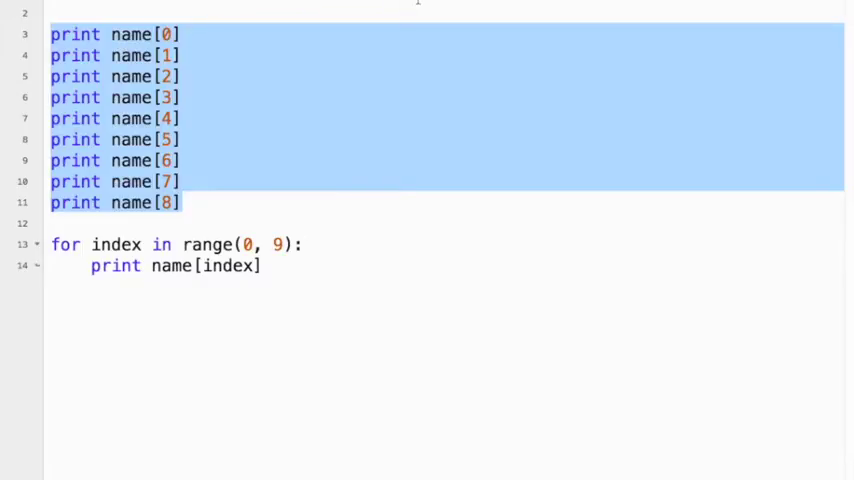
pyautogui.moveTo(732, 16)
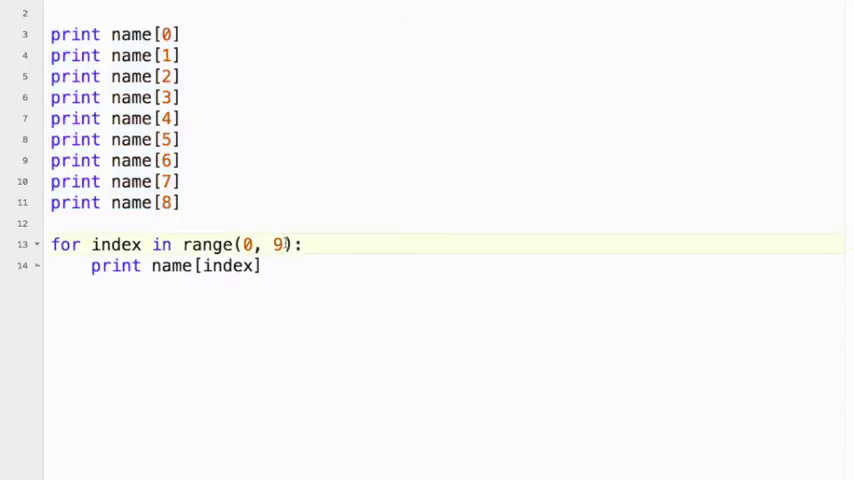
pyautogui.write('1001')
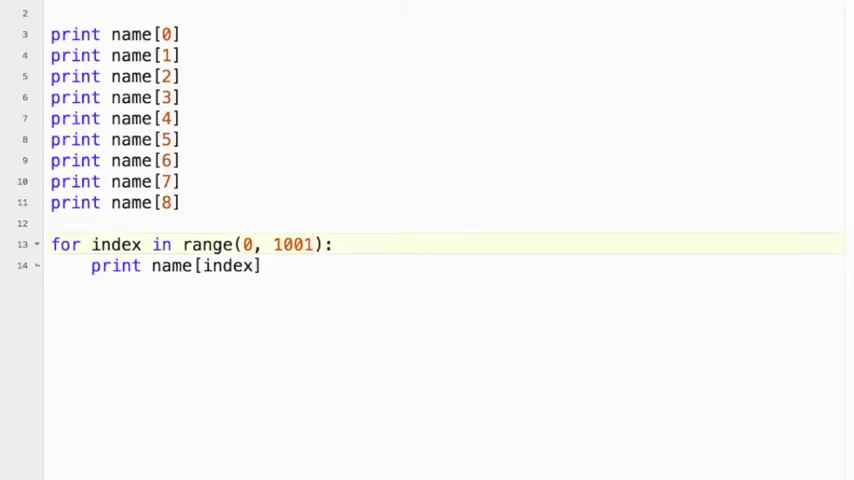
pyautogui.press('Backspace')
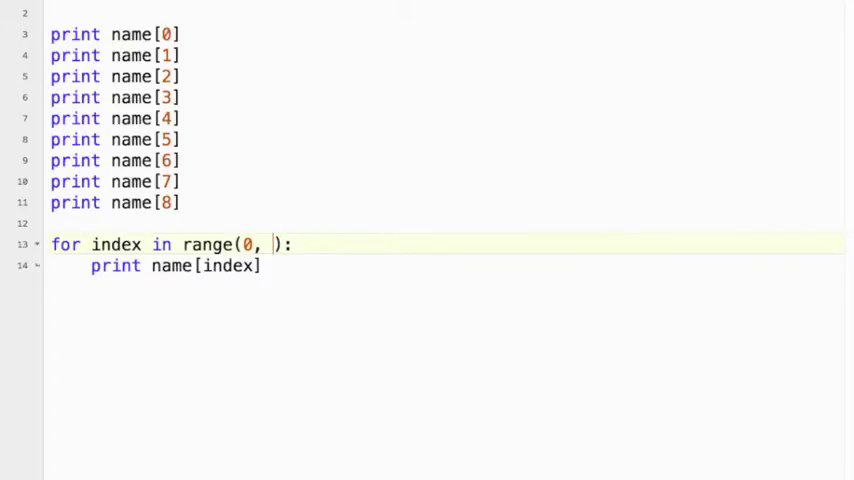
pyautogui.write('9')
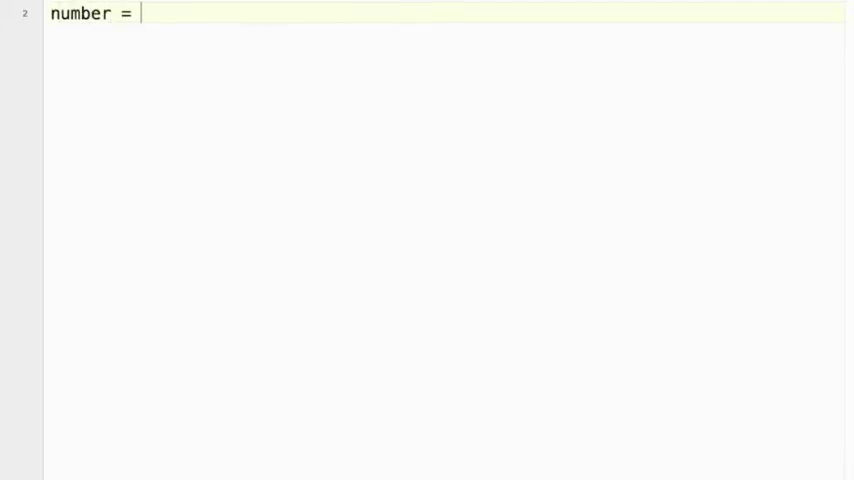
# Assign number = 1225, convert it with number = str(number), and print number[0].
pyautogui.write('1225')
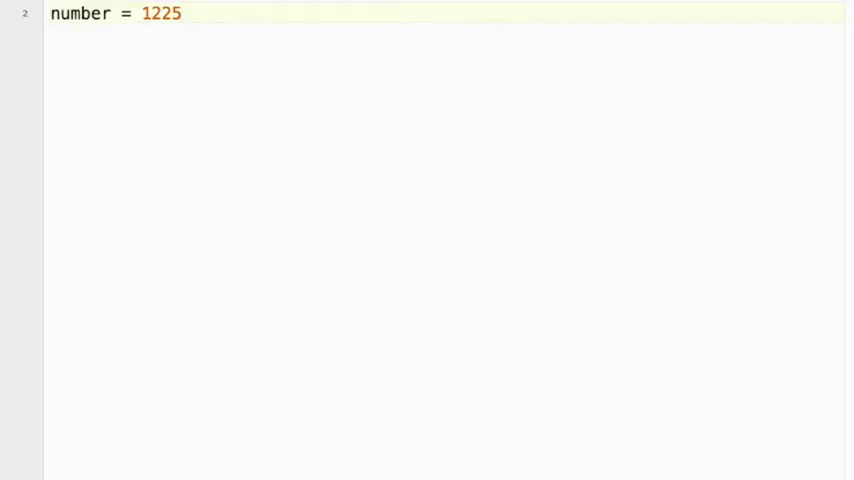
pyautogui.click(182, 14)
pyautogui.write('number')
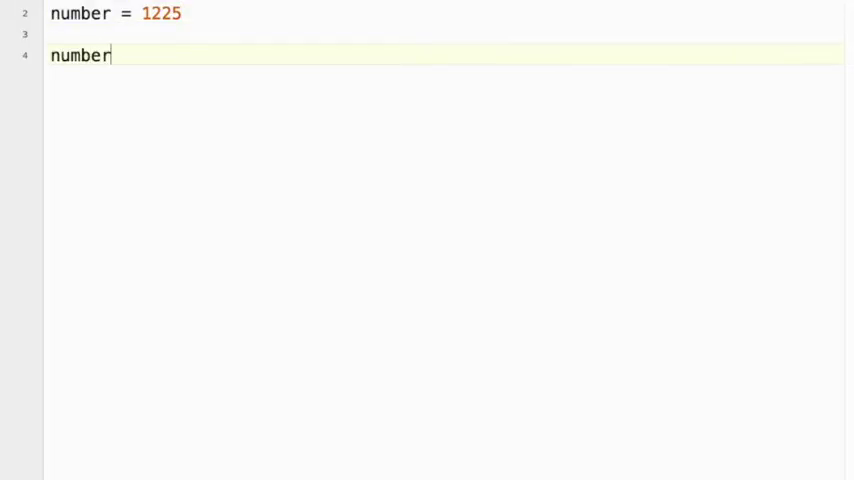
pyautogui.write('[0]')
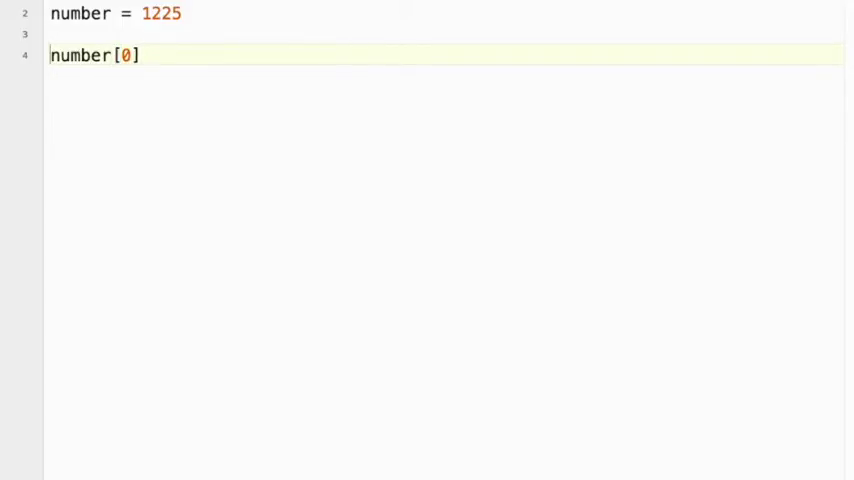
pyautogui.write('print')
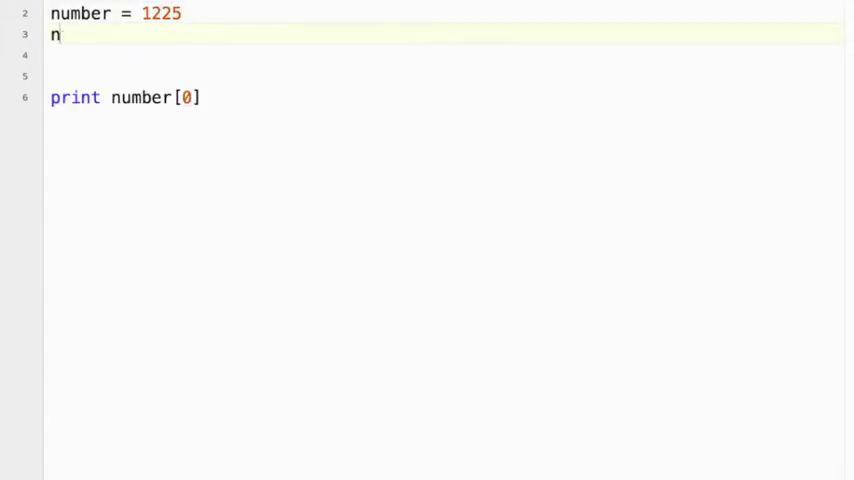
pyautogui.write('umber = str')
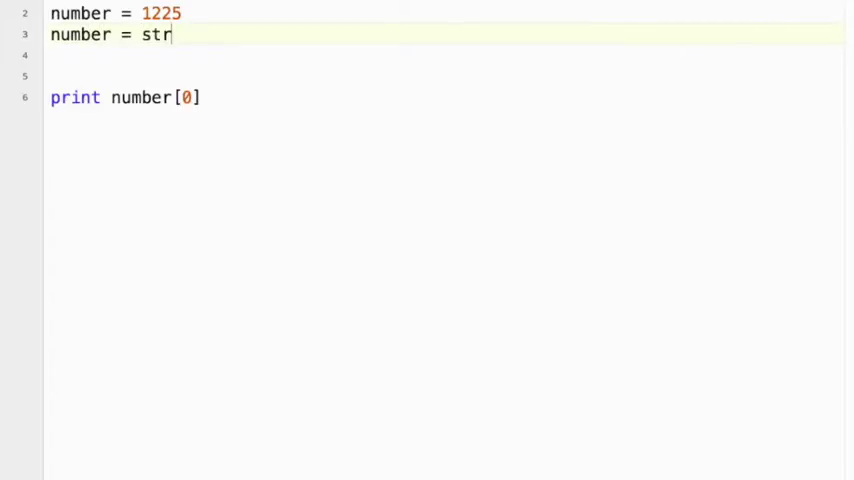
pyautogui.write('(numbee')
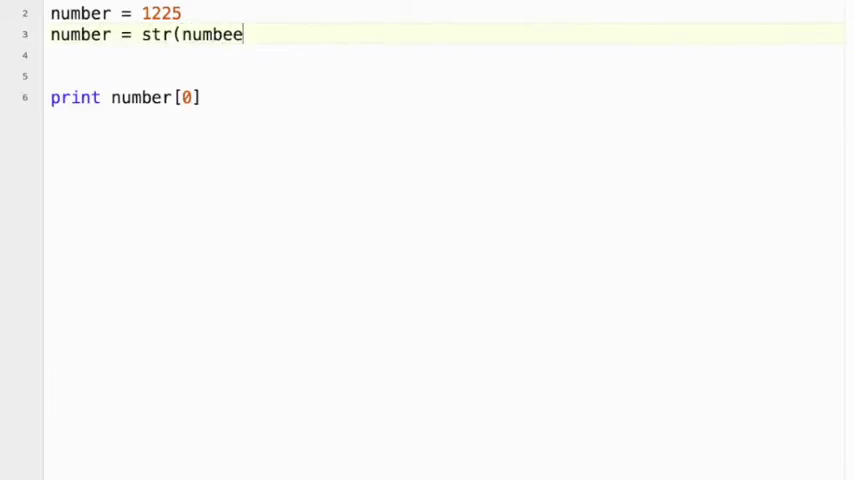
pyautogui.write('r)')
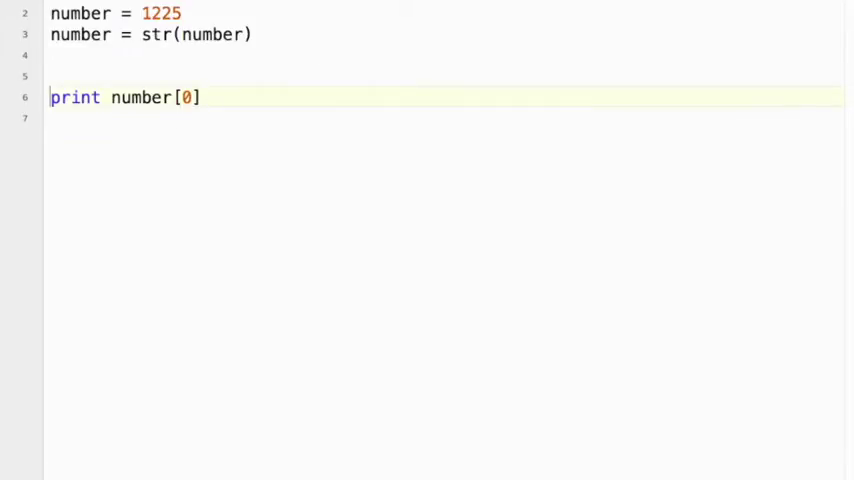
# Replace the print line with guess = "5555".
pyautogui.press('Backspace')
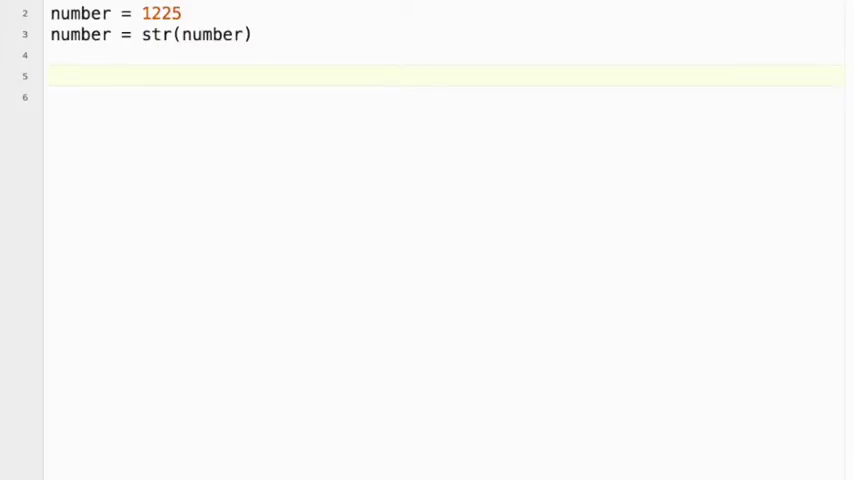
pyautogui.write('guess')
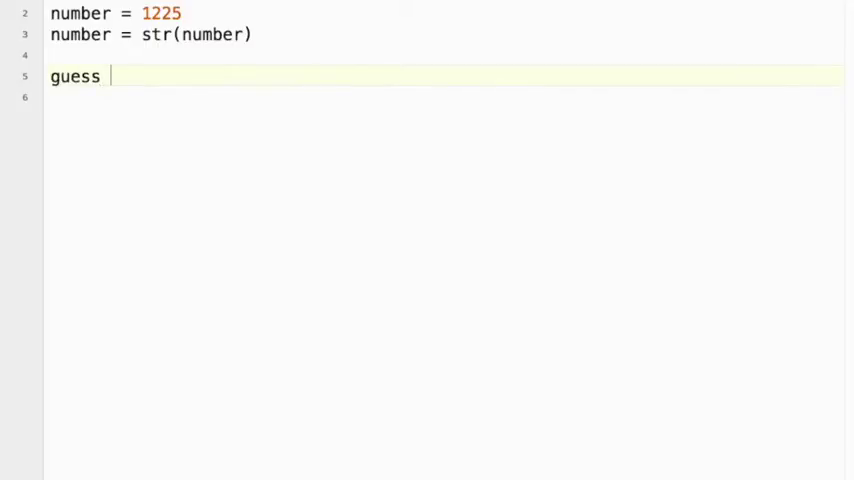
pyautogui.write('= "')
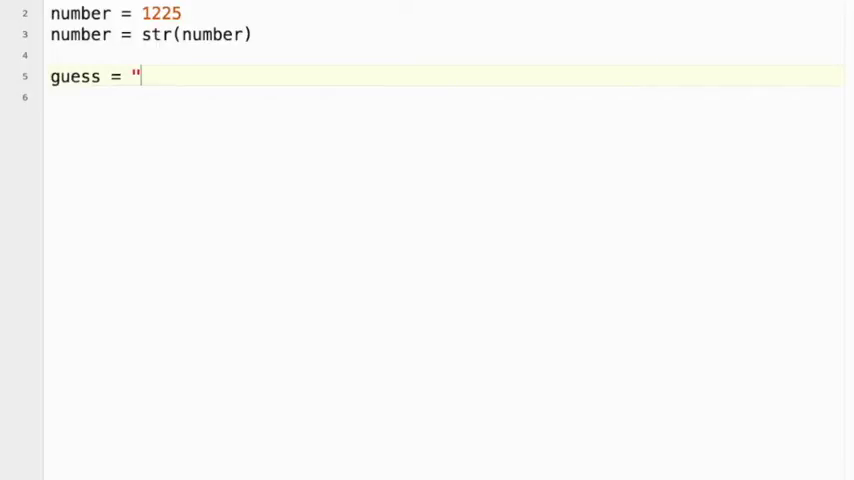
pyautogui.write('5555')
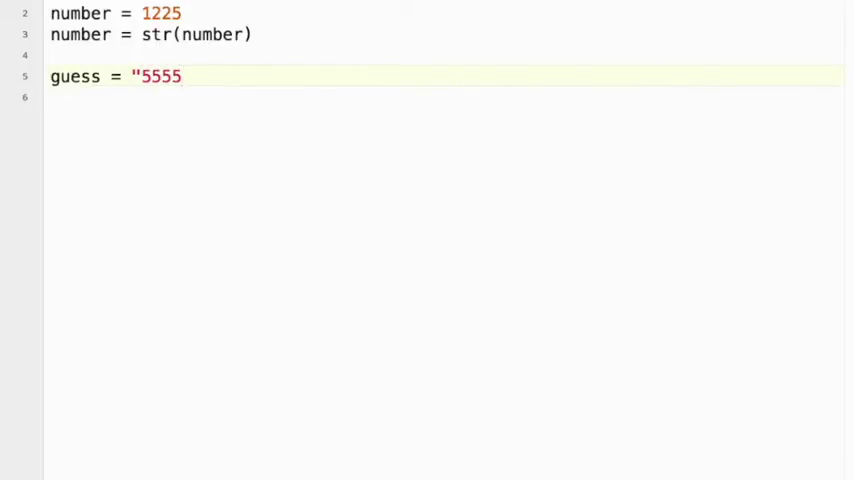
pyautogui.write('"')
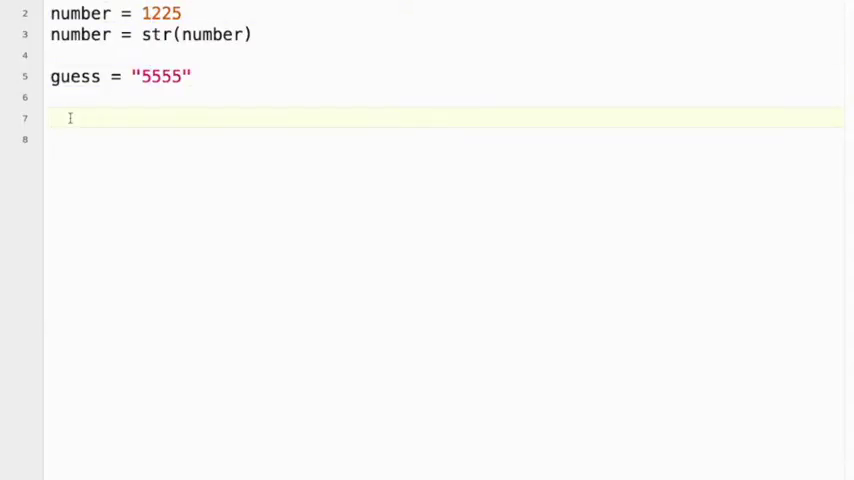
# Write if guess[0] == number[0]: printing "*".
pyautogui.write('if guess')
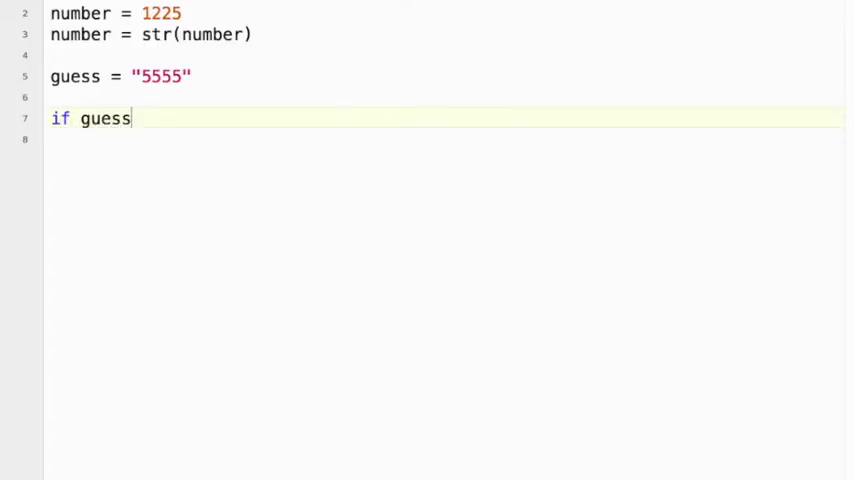
pyautogui.write('[0]')
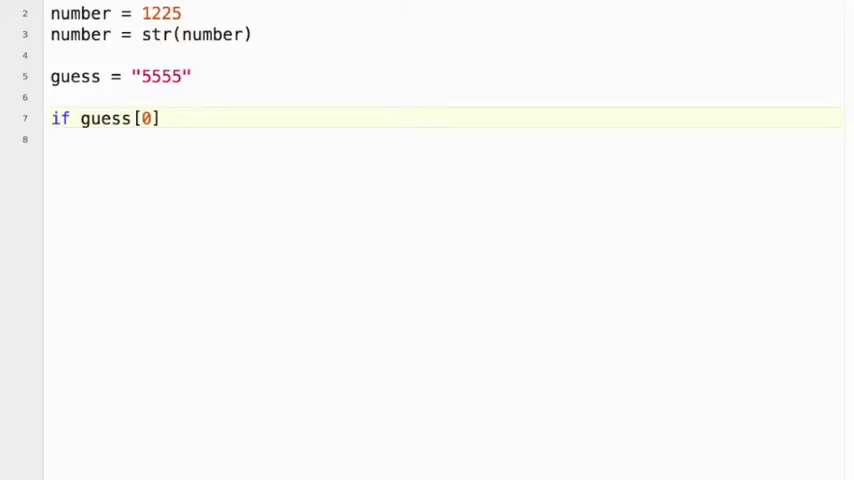
pyautogui.write('== numb')
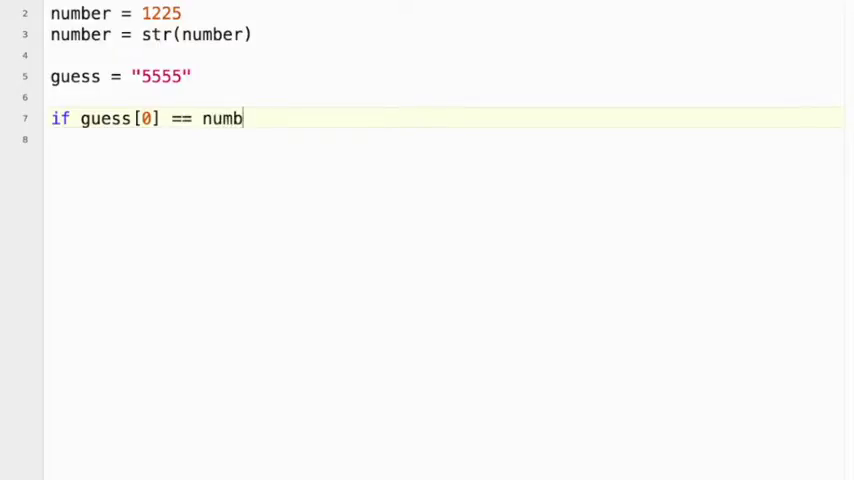
pyautogui.write('er[0')
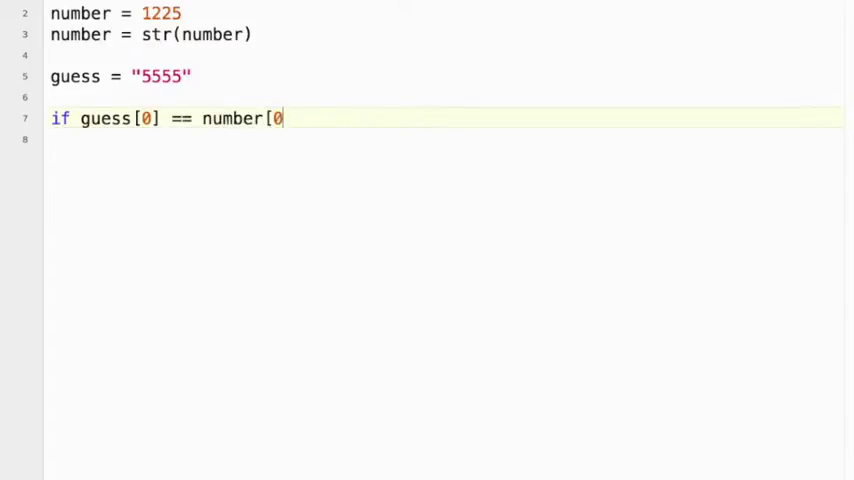
pyautogui.write(']:')
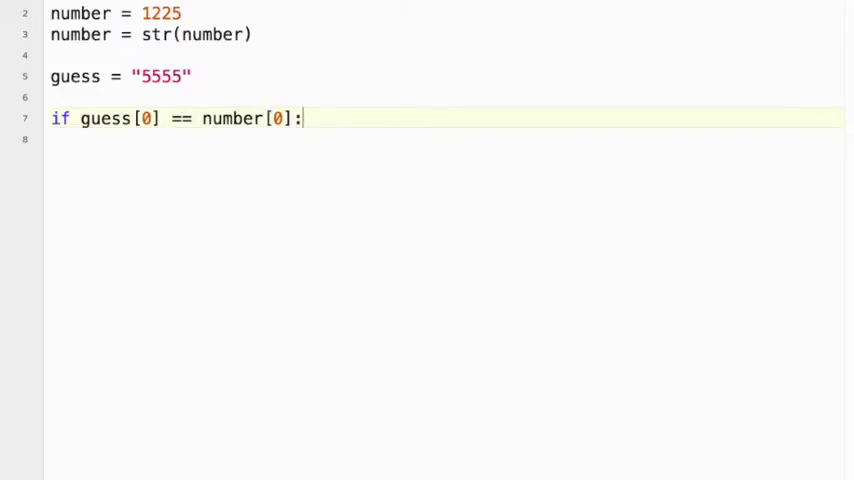
pyautogui.write('print')
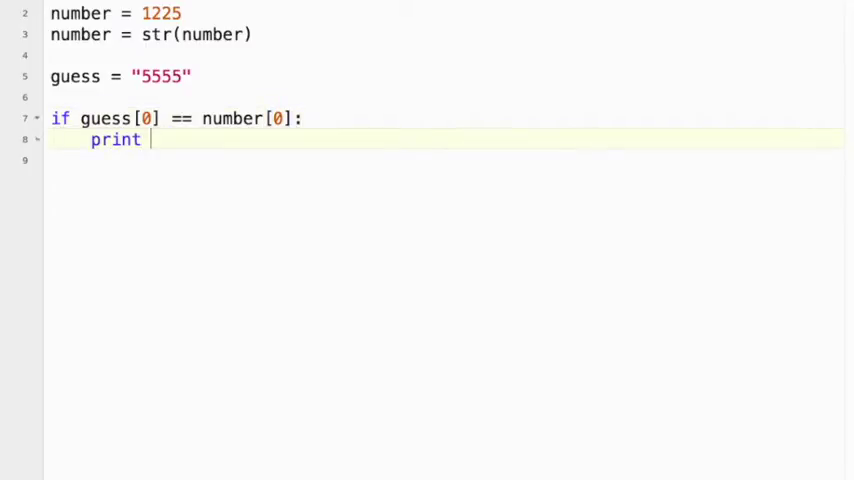
pyautogui.write('"*"')
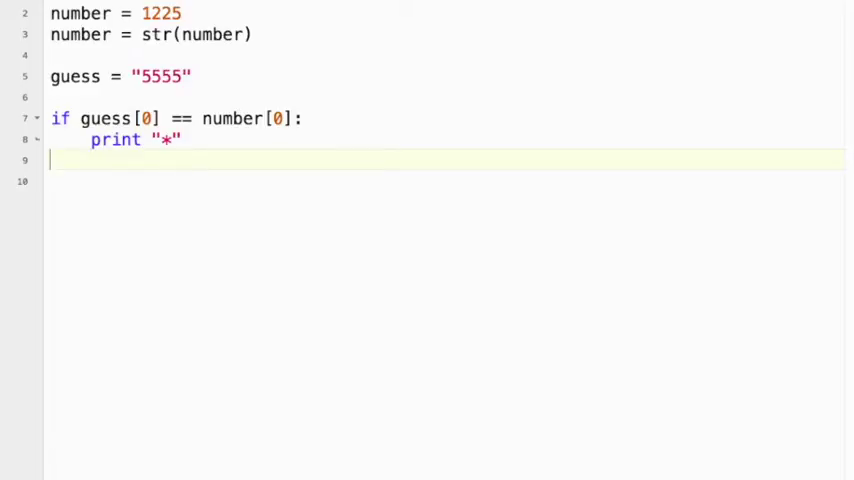
# Add elif guess[0] > number[0] printing "<".
pyautogui.write('elif')
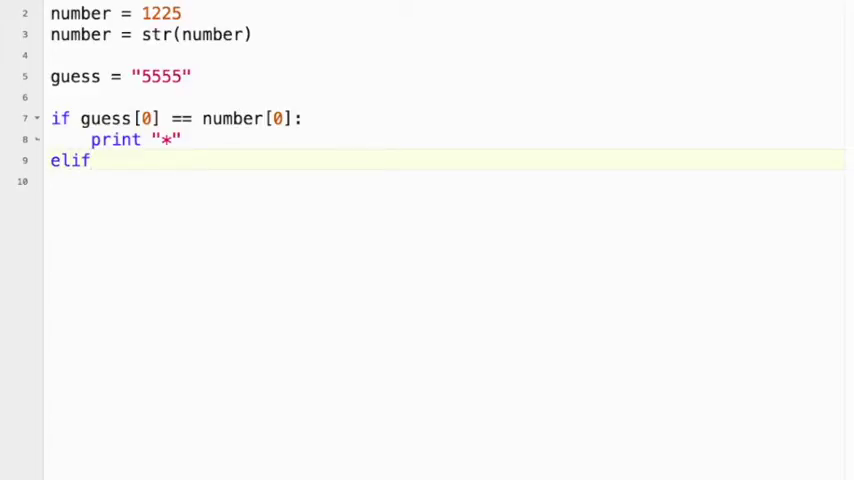
pyautogui.write('guess[')
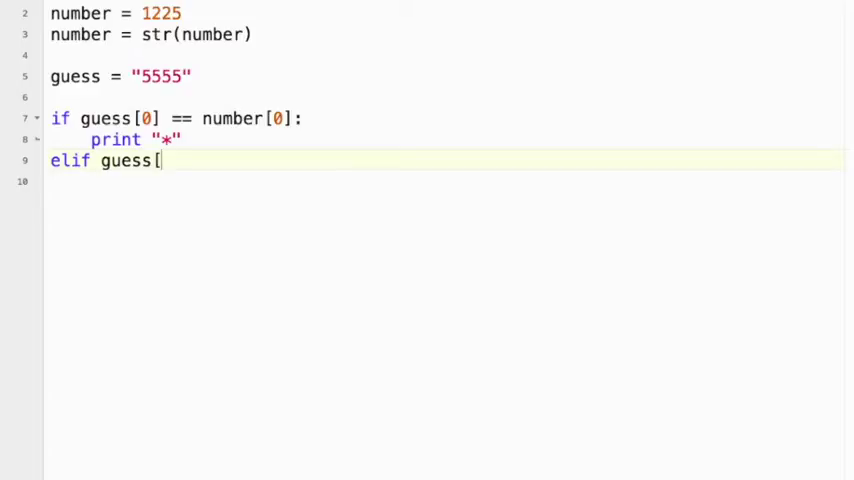
pyautogui.write('0]')
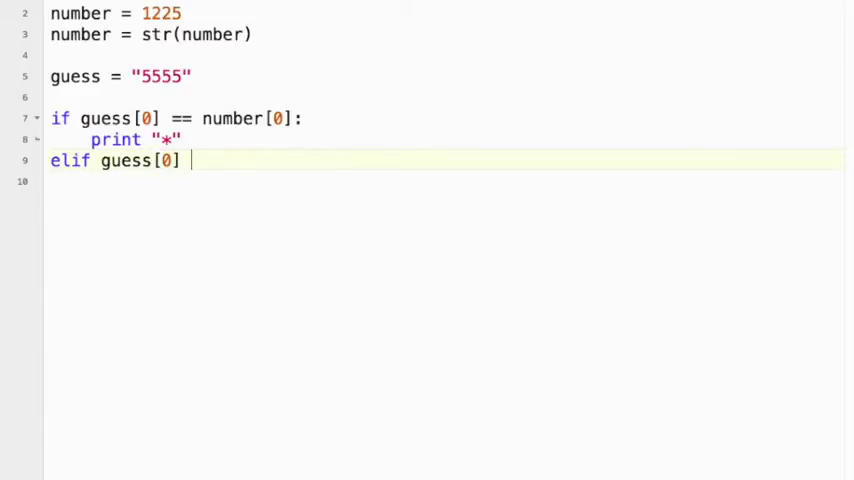
pyautogui.write('> n')
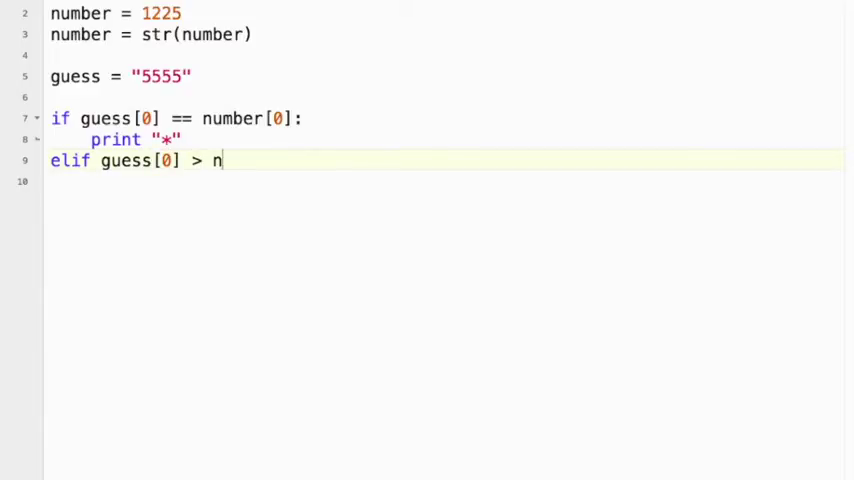
pyautogui.write('umber[0]:')
pyautogui.click(444, 180)
pyautogui.write('print')
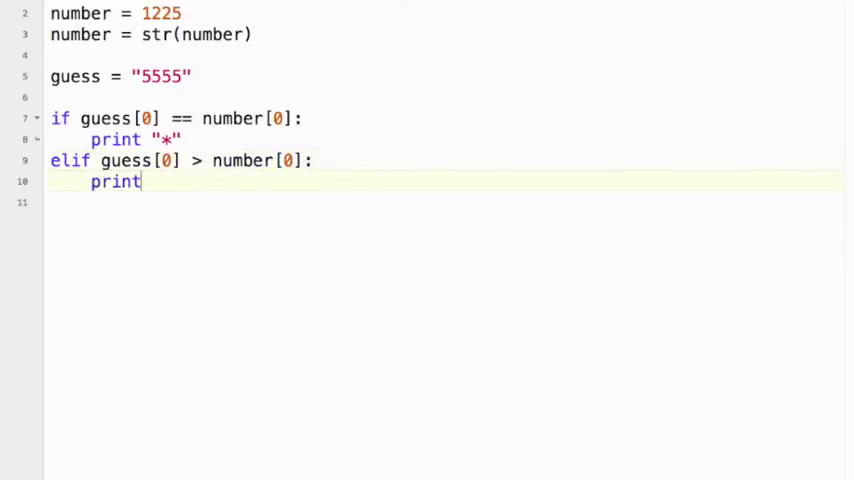
pyautogui.write('"<')
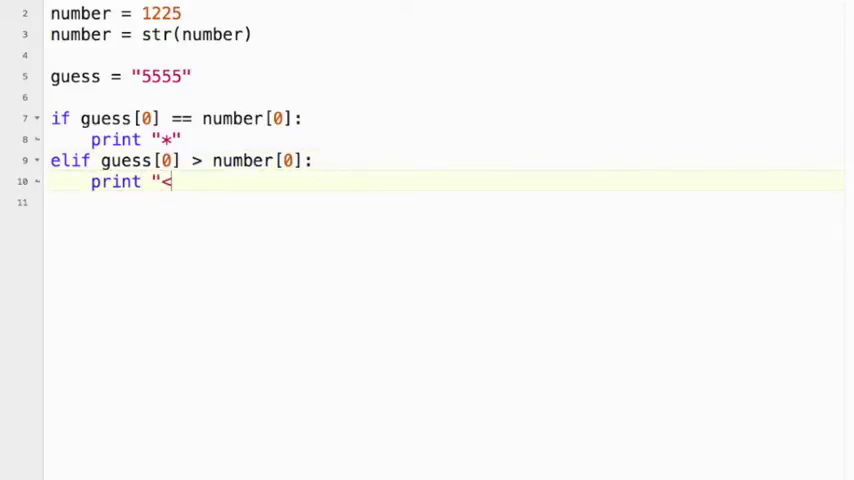
pyautogui.write('"')
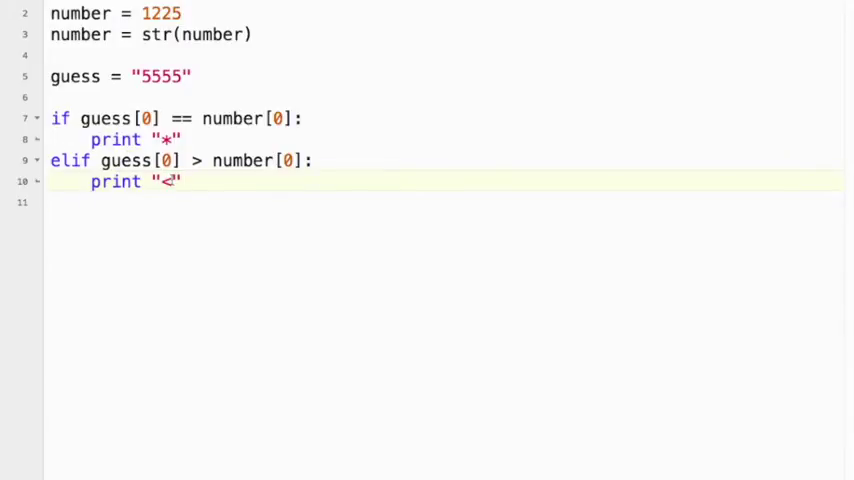
# Add the elif guess[0] < number[0]: branch line.
pyautogui.write('elif g')
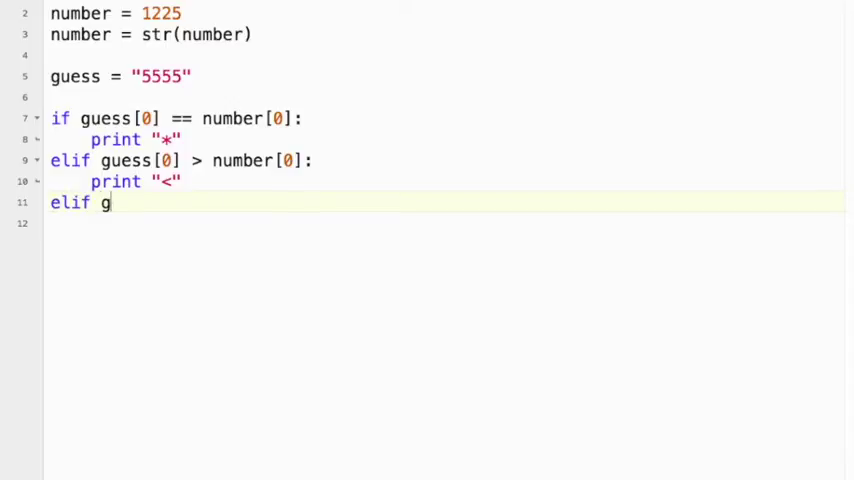
pyautogui.write('uess[0')
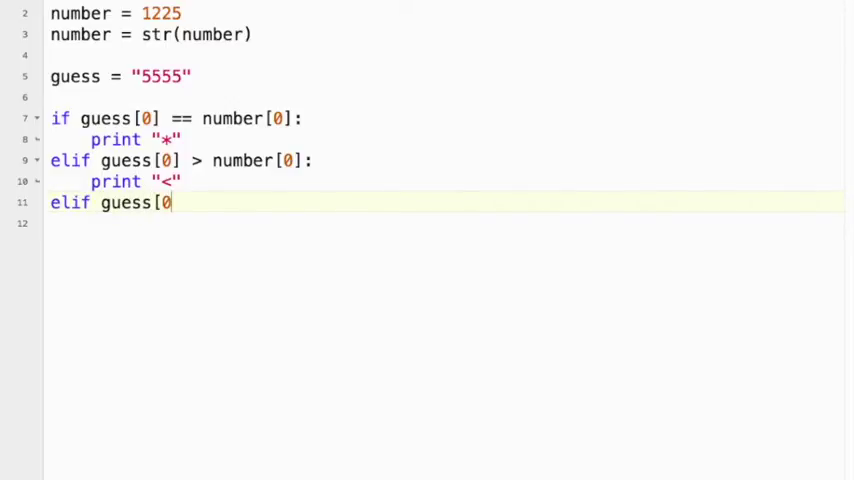
pyautogui.write(']')
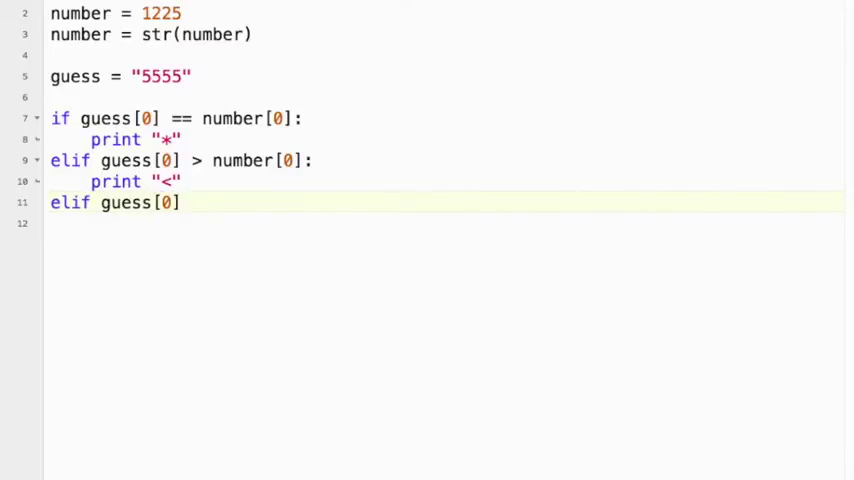
pyautogui.write('< n')
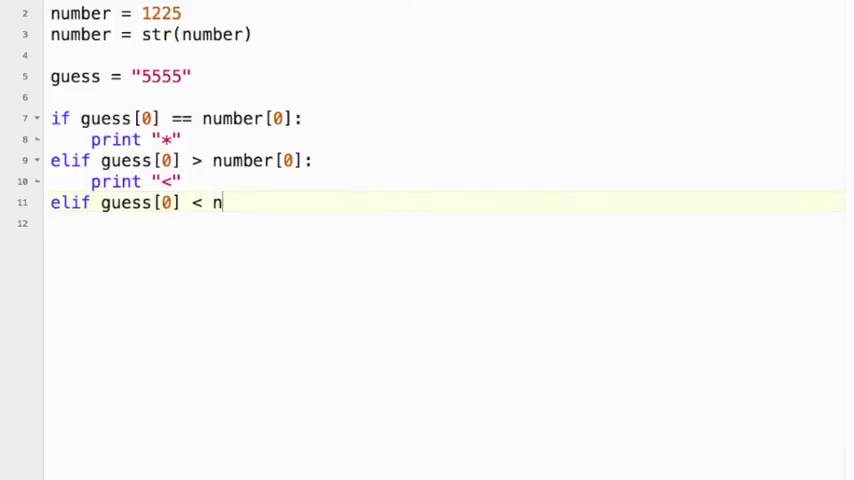
pyautogui.write('umber[')
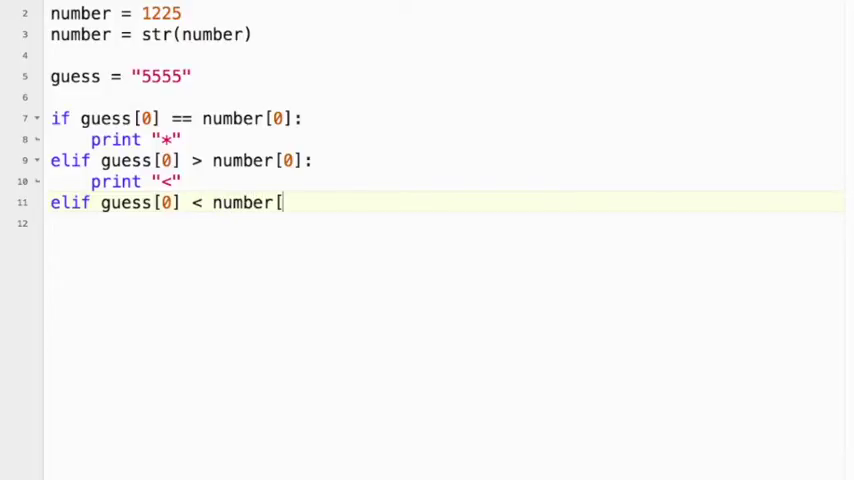
pyautogui.write('0]:')
pyautogui.click(444, 222)
pyautogui.write('print')
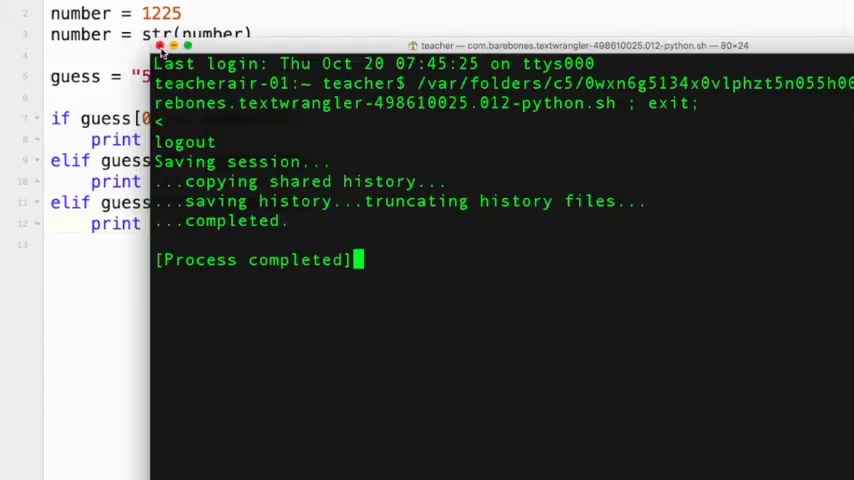
# Close the terminal output and return to the editor.
pyautogui.click(160, 46)
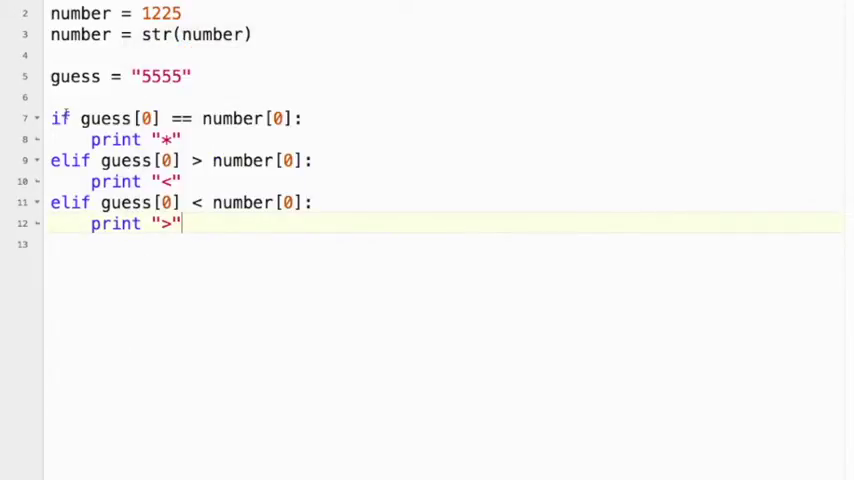
# Copy the first-digit if/elif block twice and change the indices to [1] and [2].
pyautogui.moveTo(52, 118); pyautogui.dragTo(182, 224)
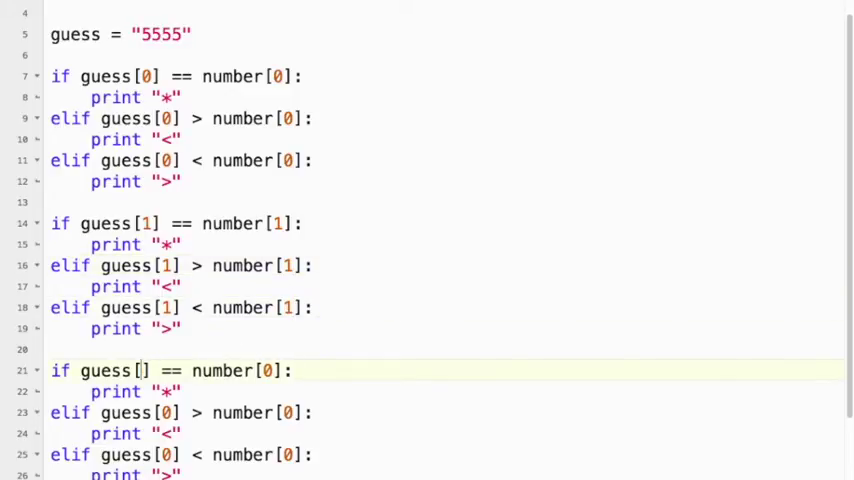
pyautogui.write('2')
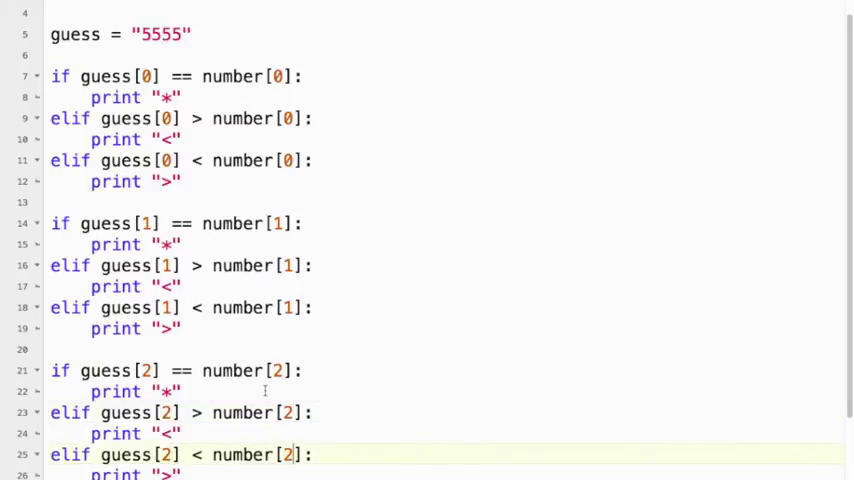
pyautogui.scroll(-3)
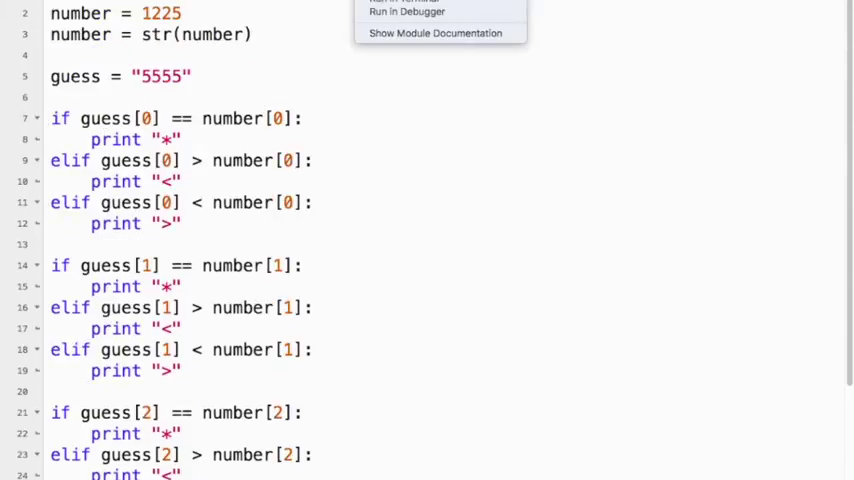
pyautogui.click(404, 0)
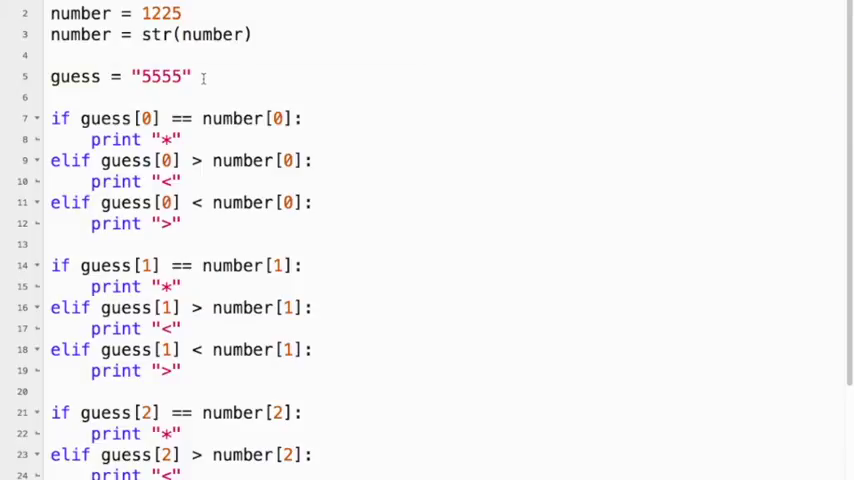
# Add result = "" above the digit checks.
pyautogui.write('r')
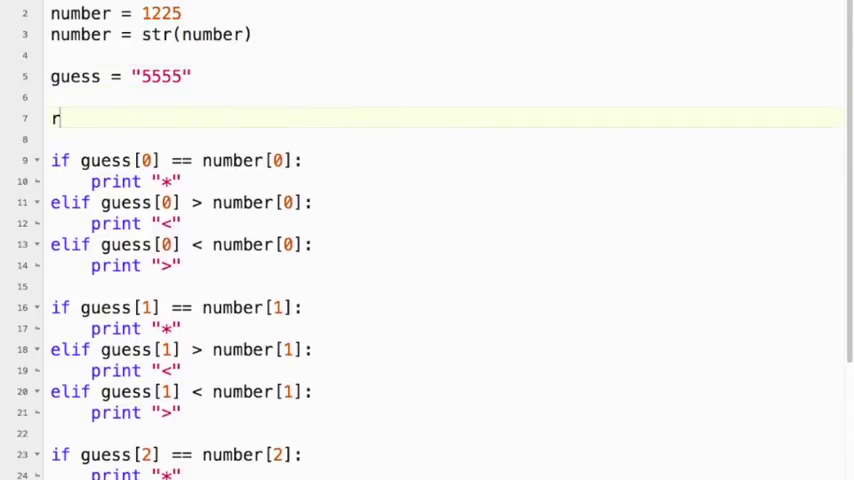
pyautogui.write('esult')
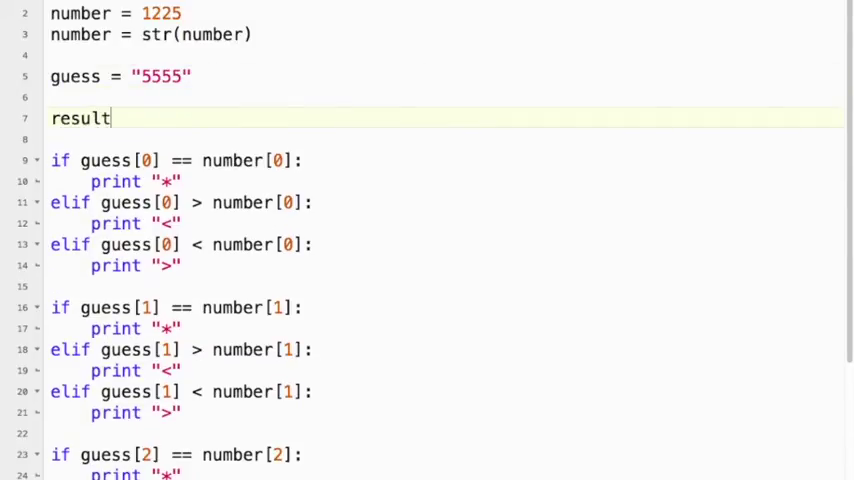
pyautogui.write('= ""')
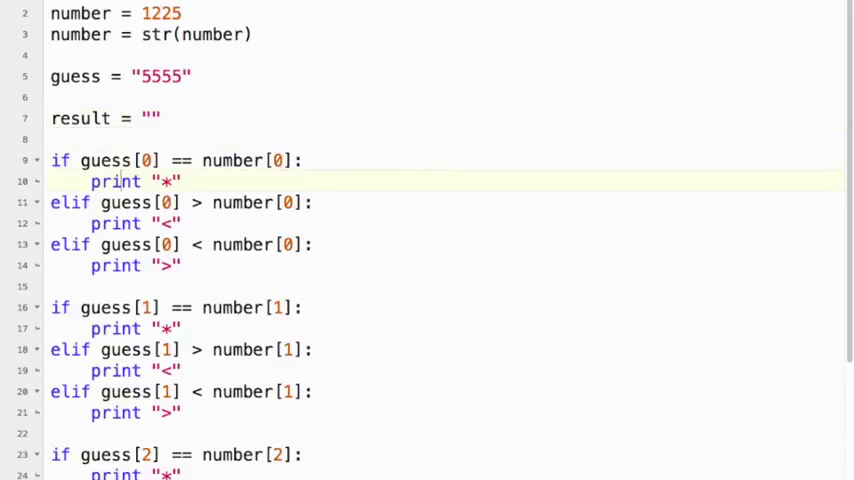
# Replace the print statements with result += so *, < or > append to result.
pyautogui.doubleClick(116, 180)
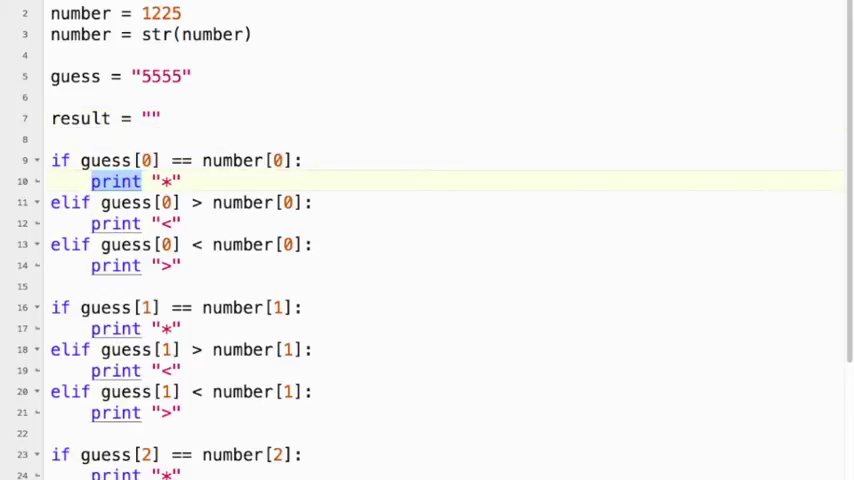
pyautogui.write('result')
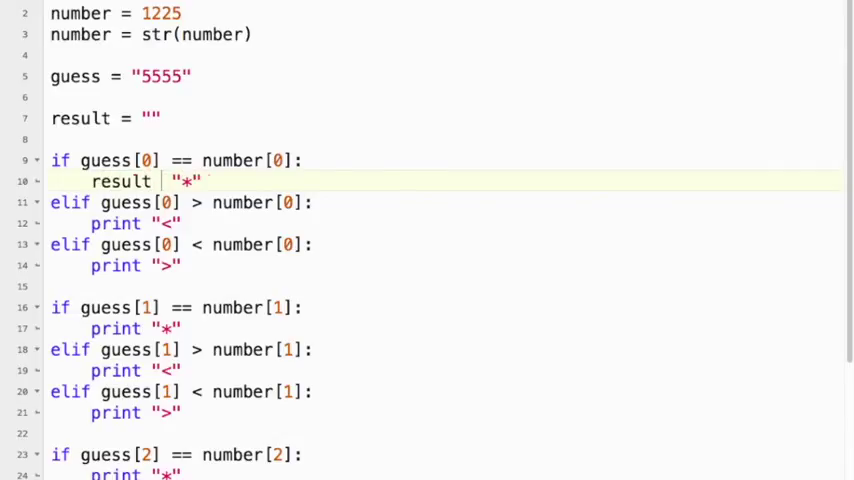
pyautogui.write('+=')
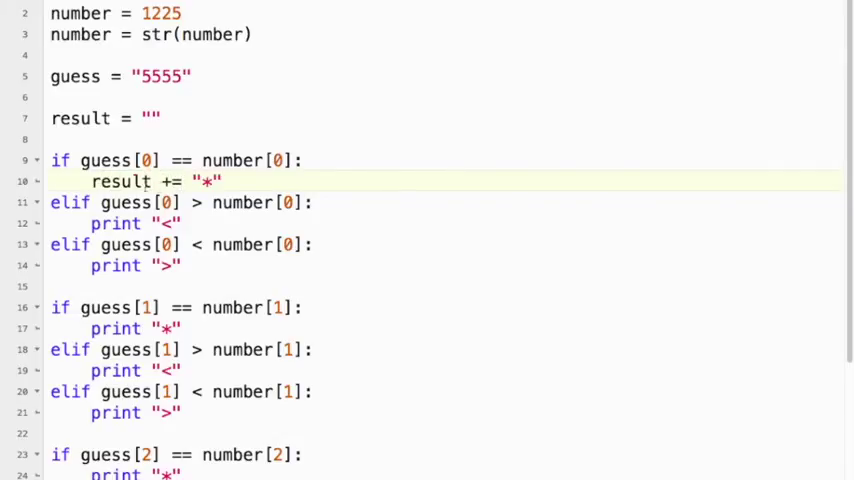
pyautogui.doubleClick(118, 180)
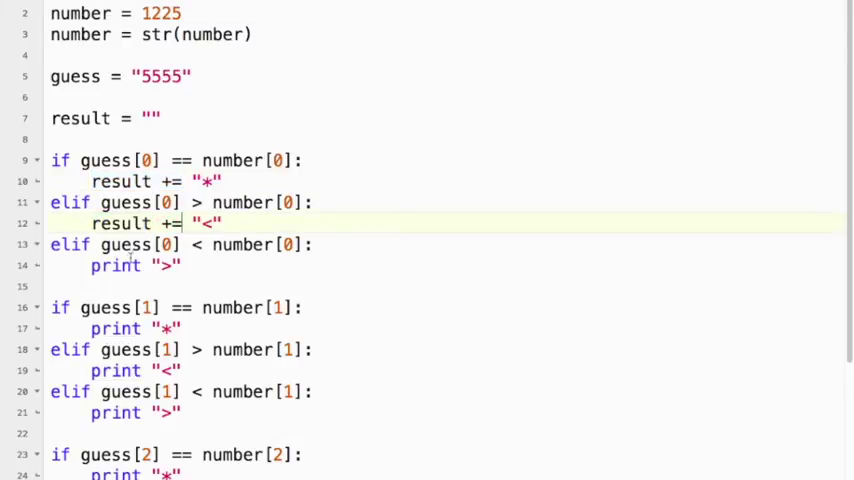
pyautogui.scroll(-3)
pyautogui.write('esult +=')
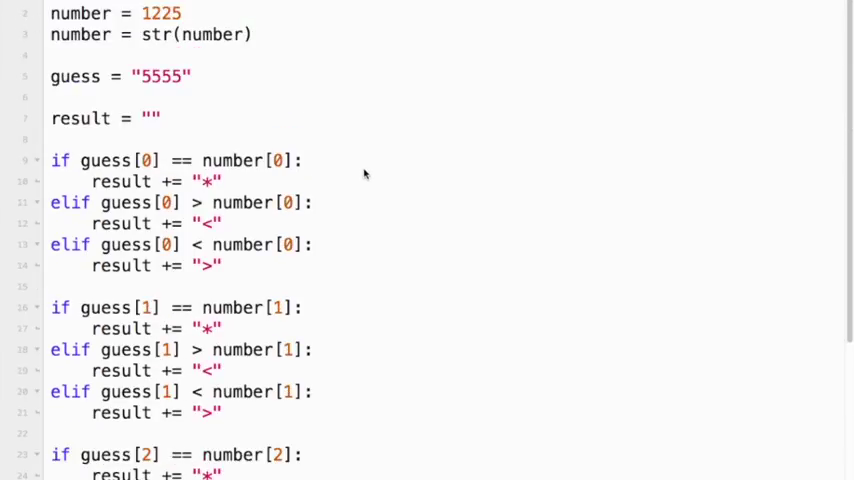
pyautogui.moveTo(308, 122)
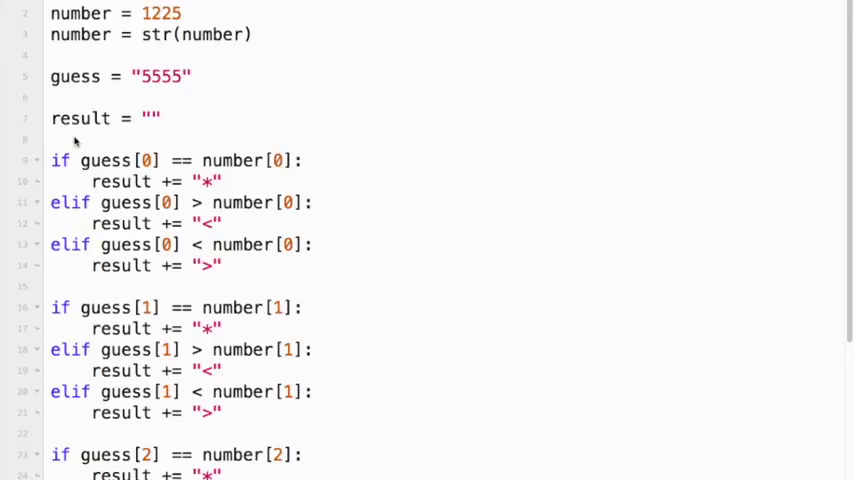
pyautogui.moveTo(240, 268)
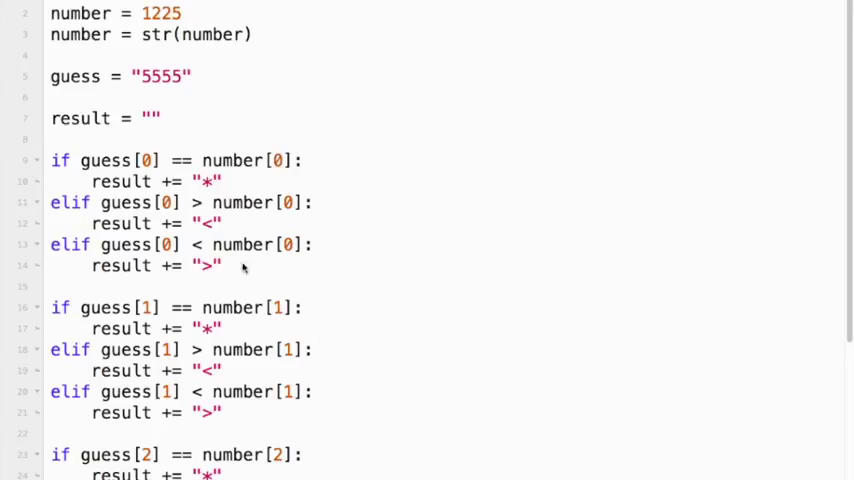
pyautogui.scroll(-3)
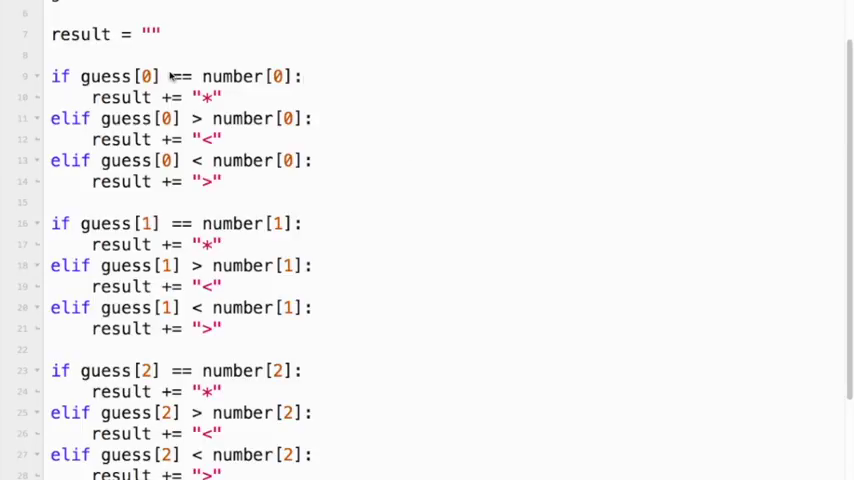
pyautogui.scroll(-3)
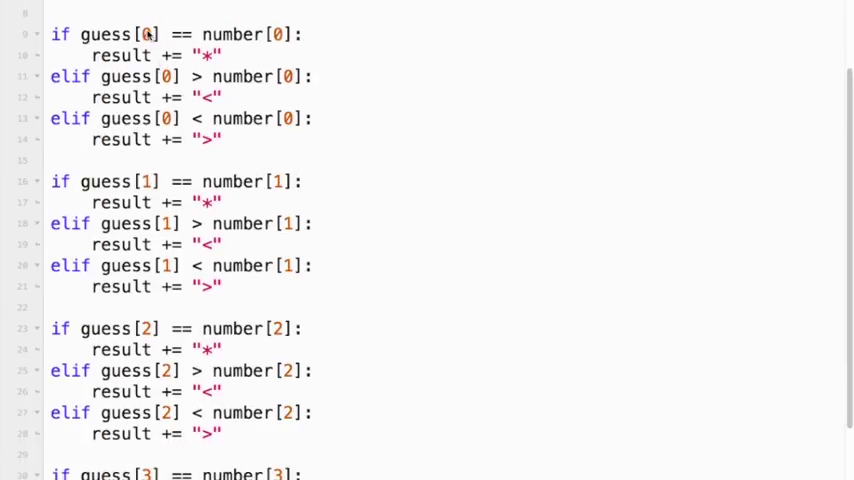
pyautogui.moveTo(234, 286)
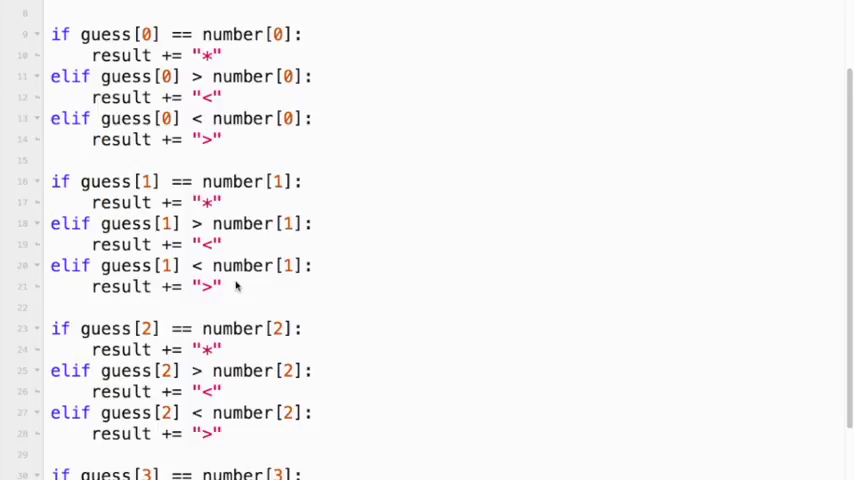
pyautogui.scroll(-3)
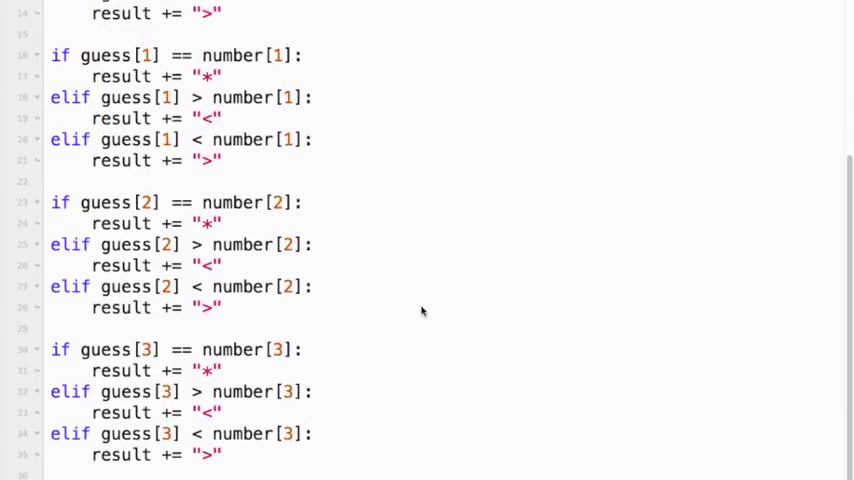
pyautogui.scroll(-3)
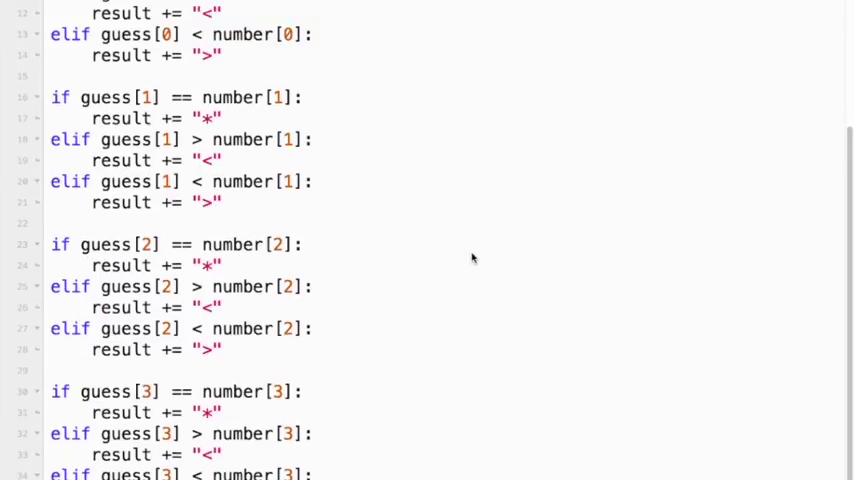